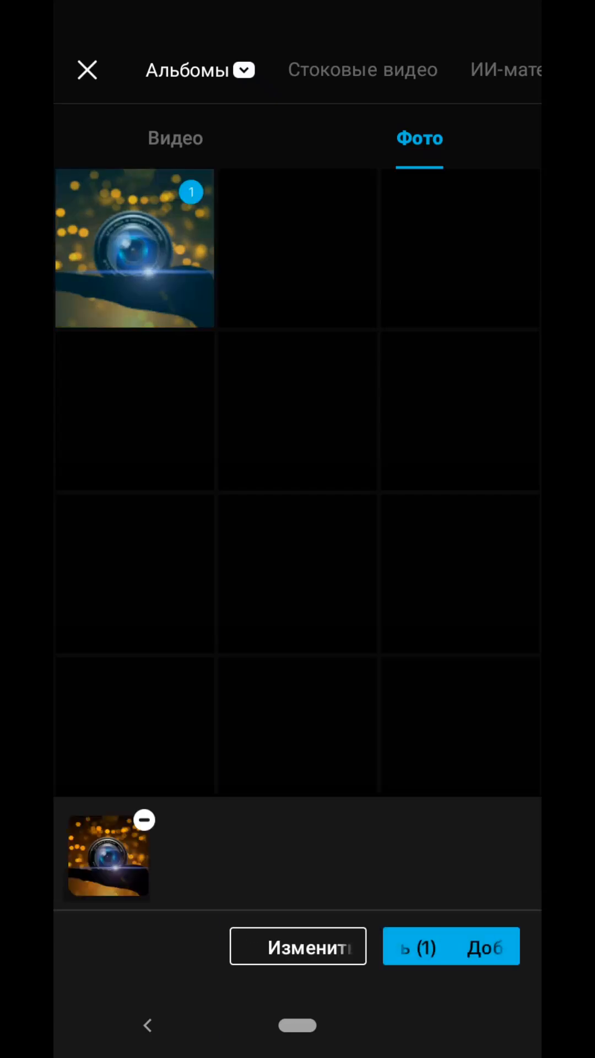
Add the selected camera lens photo to a new project as a short timeline clip.
{"action": "left_click", "coordinate": [451, 946]}
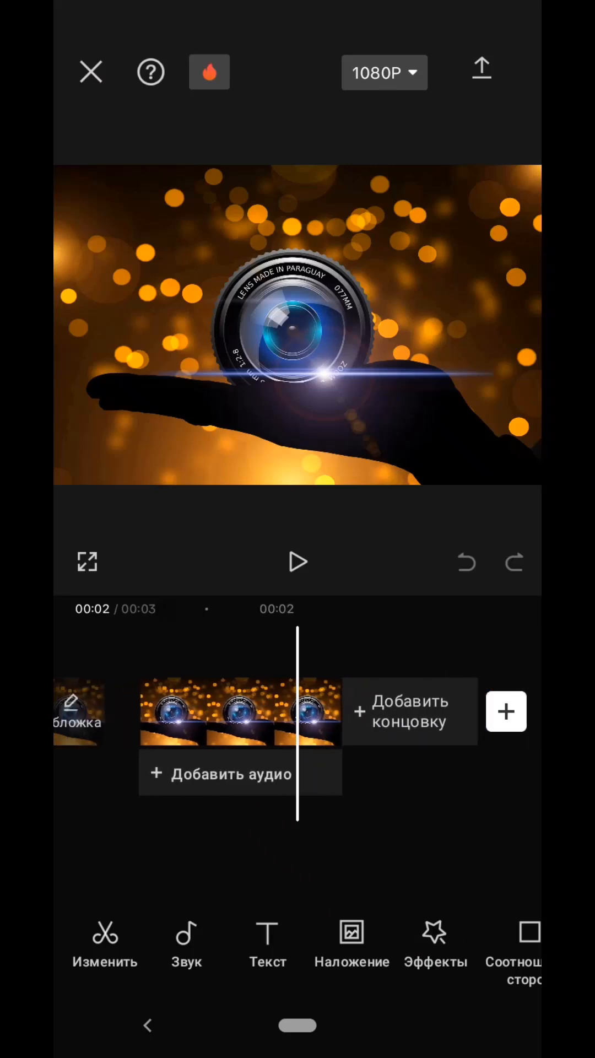
Extend the lens photo clip to 9 seconds and show its Трансформация options.
{"action": "left_click", "coordinate": [239, 711]}
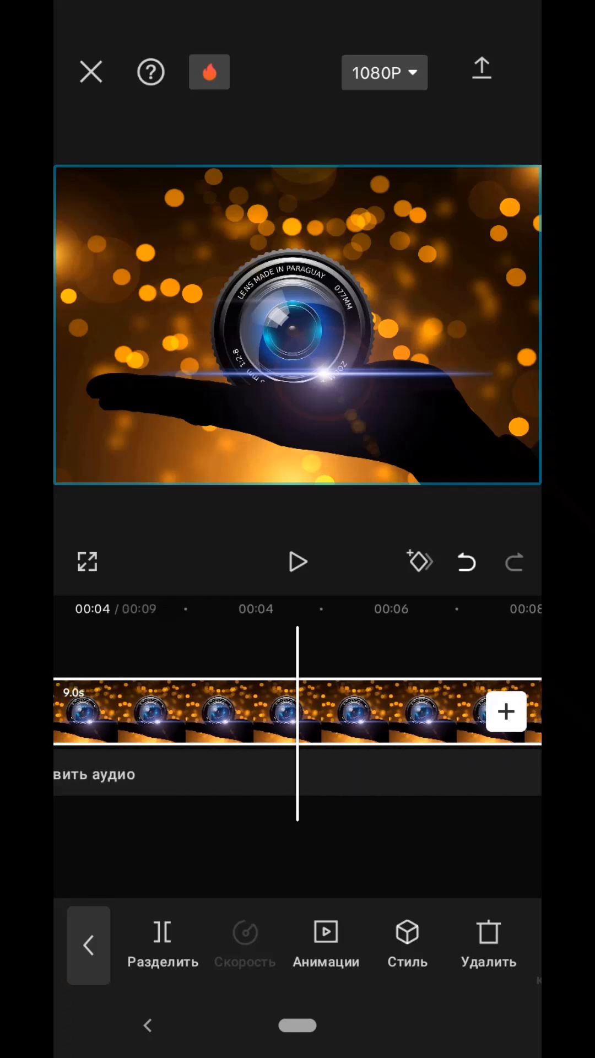
{"action": "scroll", "scroll_direction": "left", "scroll_amount": 3}
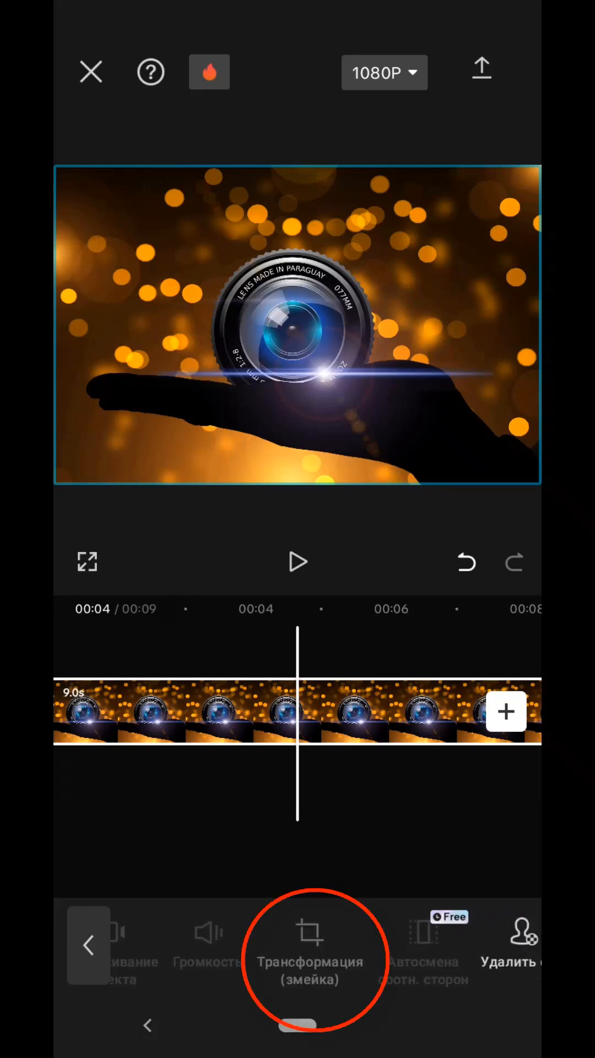
{"action": "left_click", "coordinate": [310, 952]}
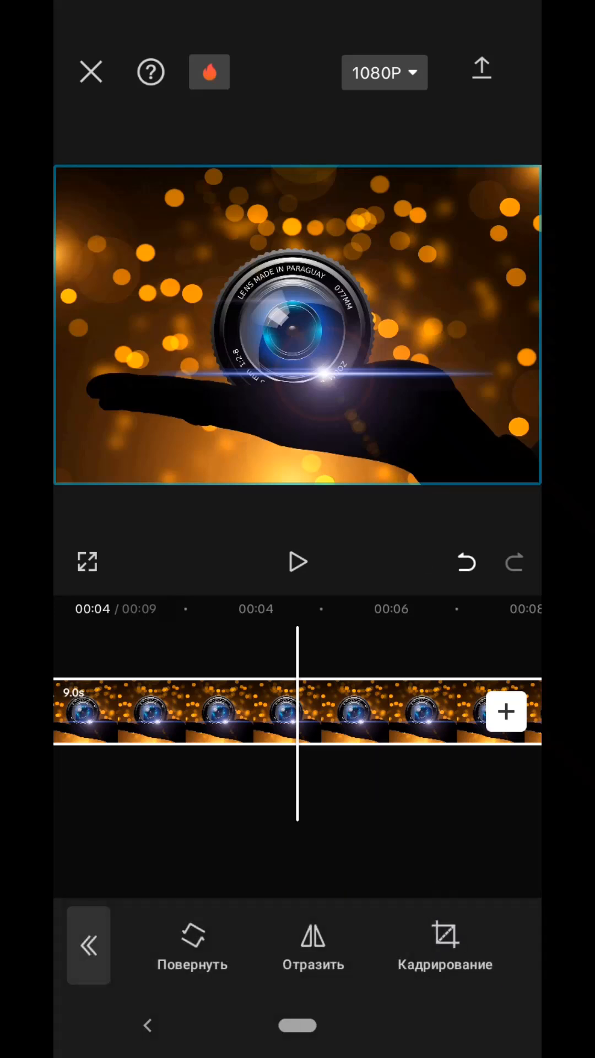
Crop the lens photo to a 16:9 frame and apply it.
{"action": "left_click", "coordinate": [444, 945]}
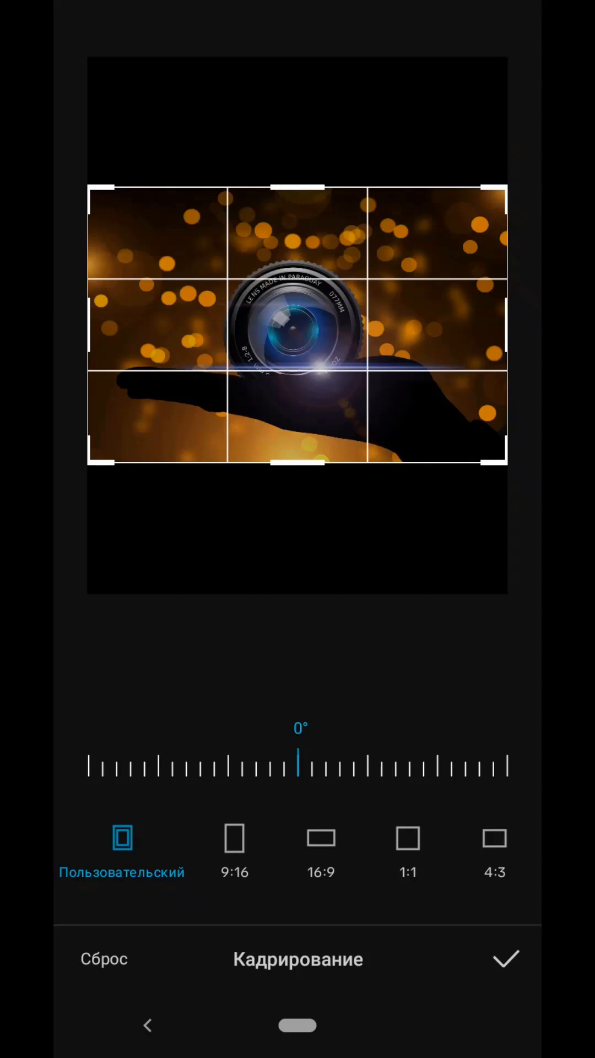
{"action": "left_click", "coordinate": [321, 838]}
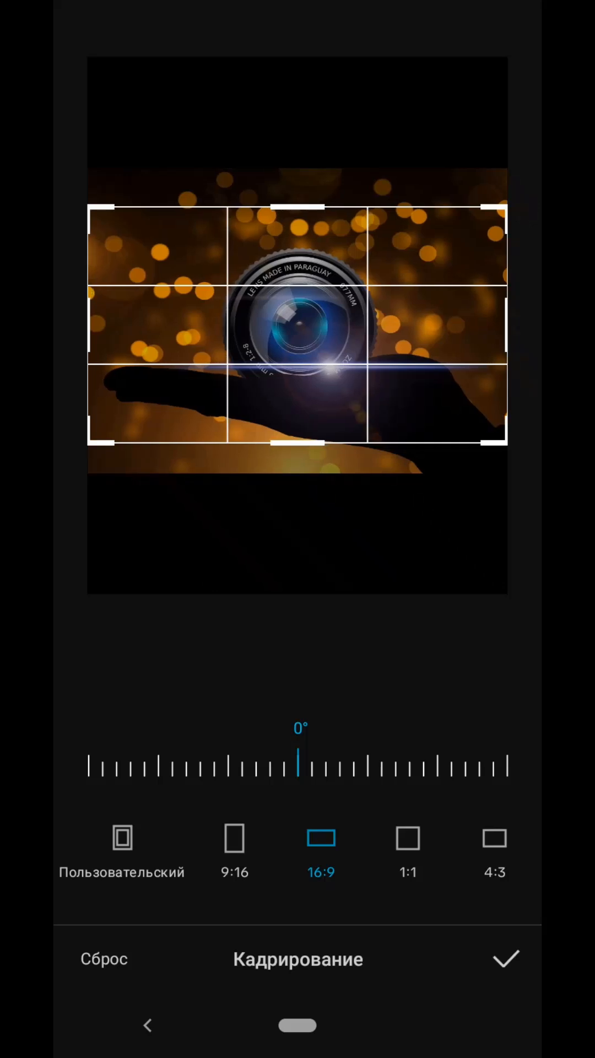
{"action": "left_click", "coordinate": [505, 958]}
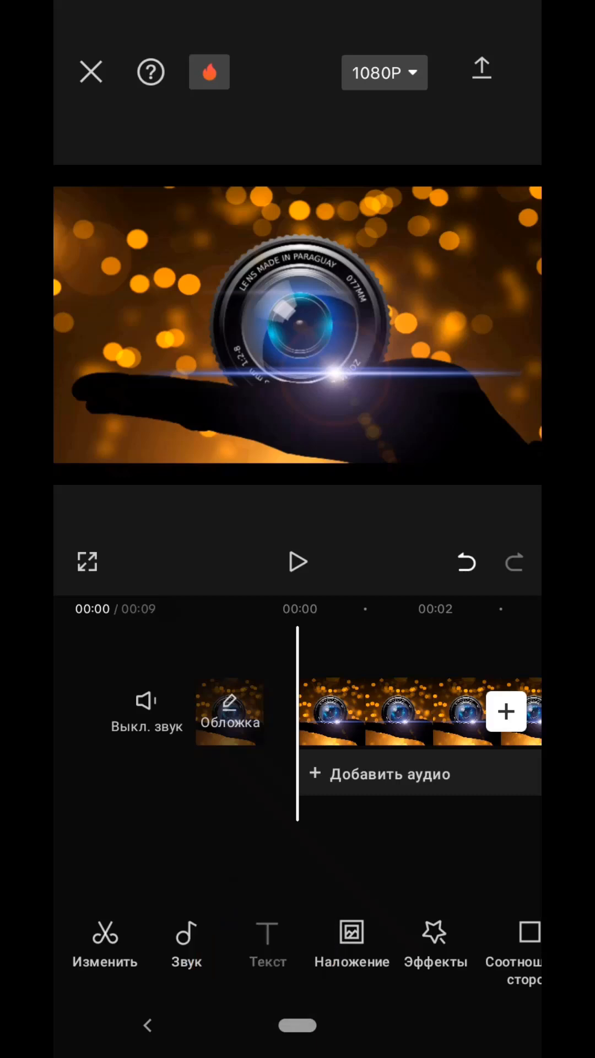
Add a text layer reading 'Best camera for best photos' over the lens photo.
{"action": "left_click", "coordinate": [267, 945]}
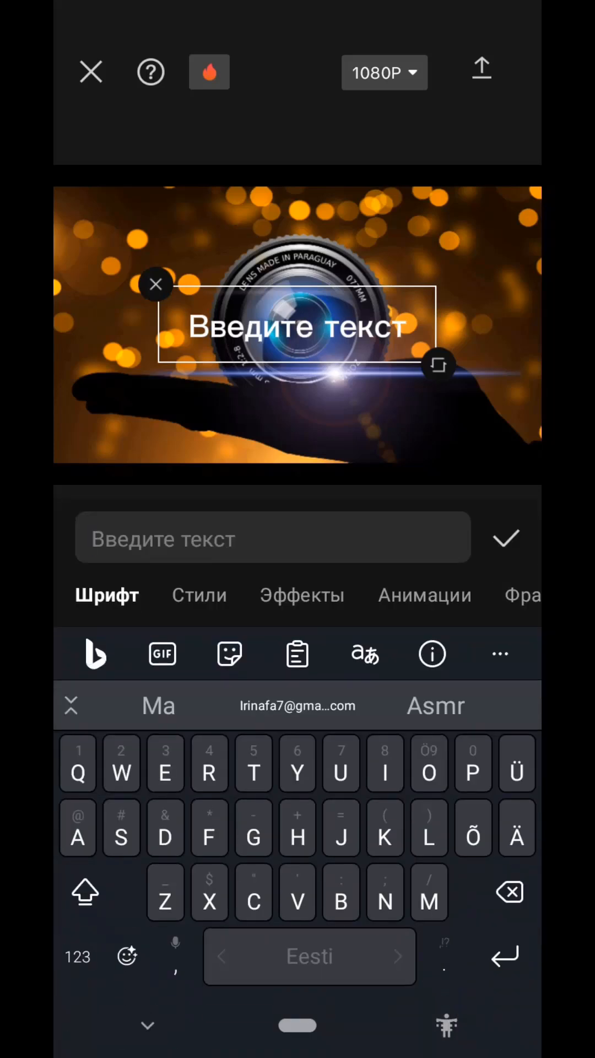
{"action": "type", "text": "Best camera fo"}
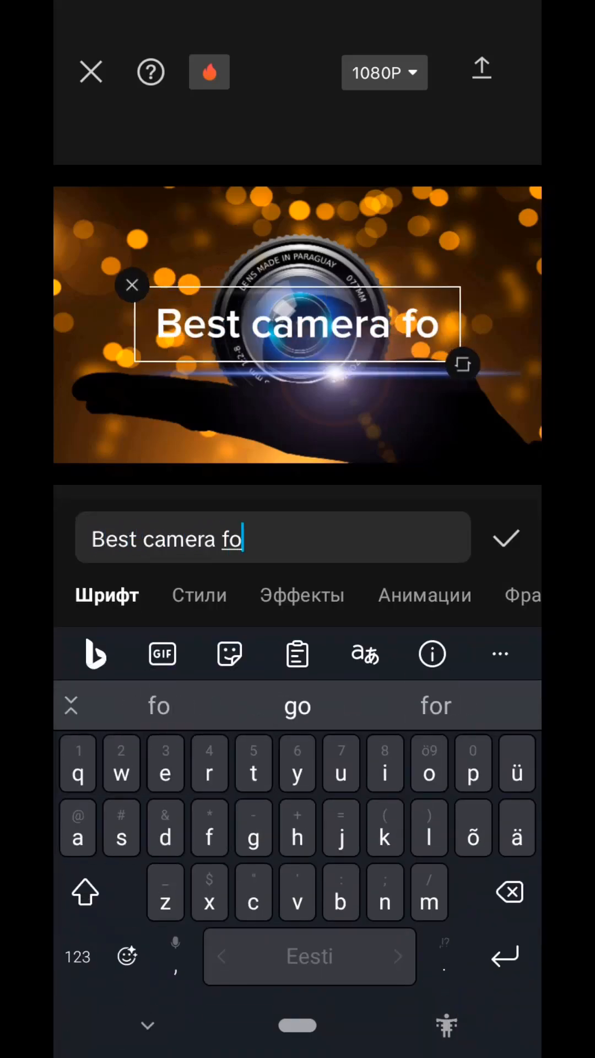
{"action": "type", "text": "r best photos"}
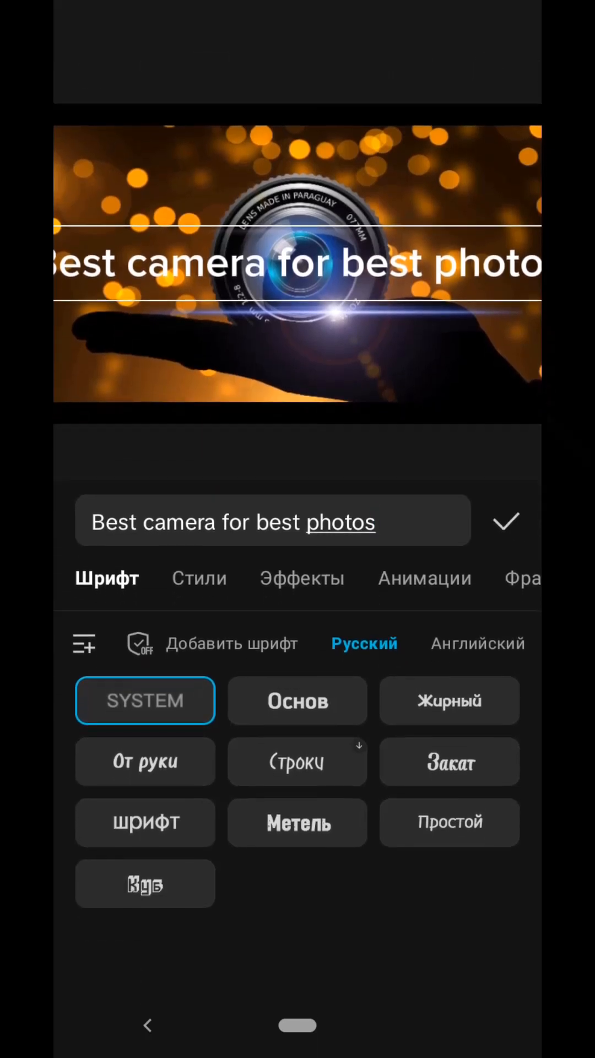
After trying Метель and шрифт, set the caption in LexendMega from the English font set.
{"action": "left_click", "coordinate": [297, 823]}
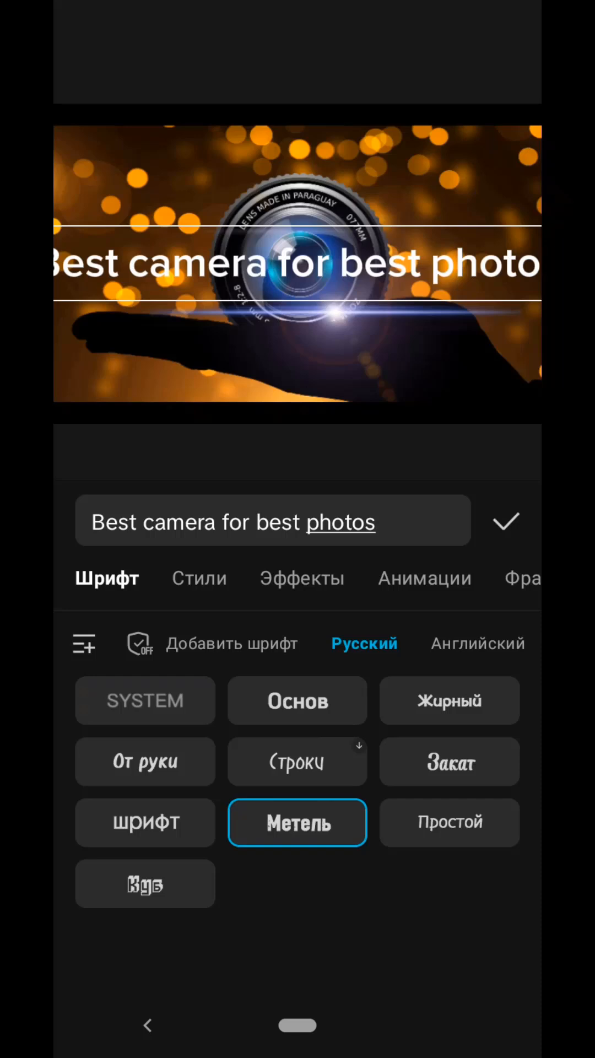
{"action": "left_click", "coordinate": [145, 823]}
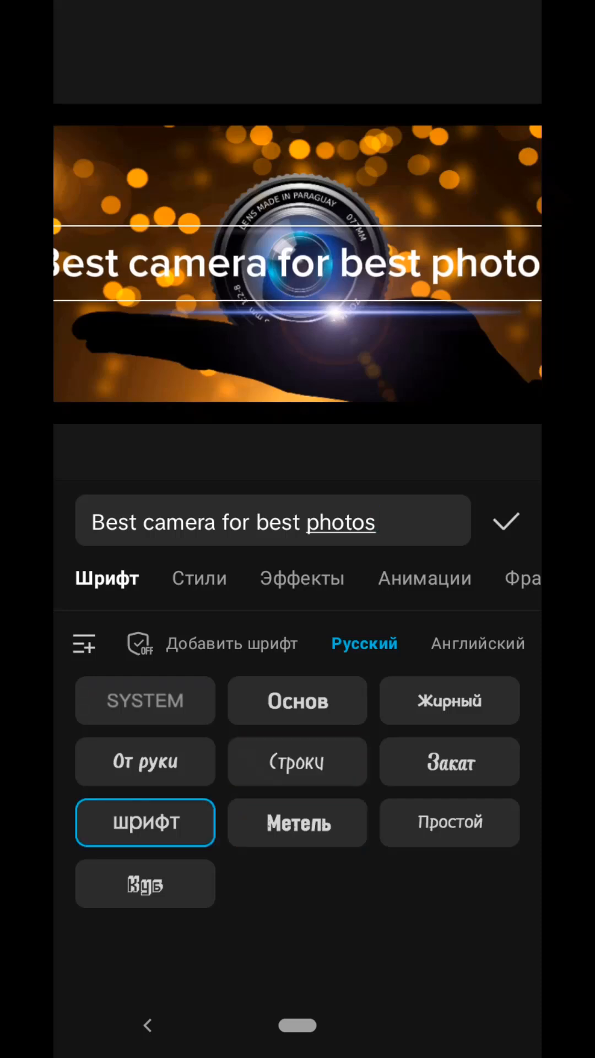
{"action": "left_click", "coordinate": [478, 642]}
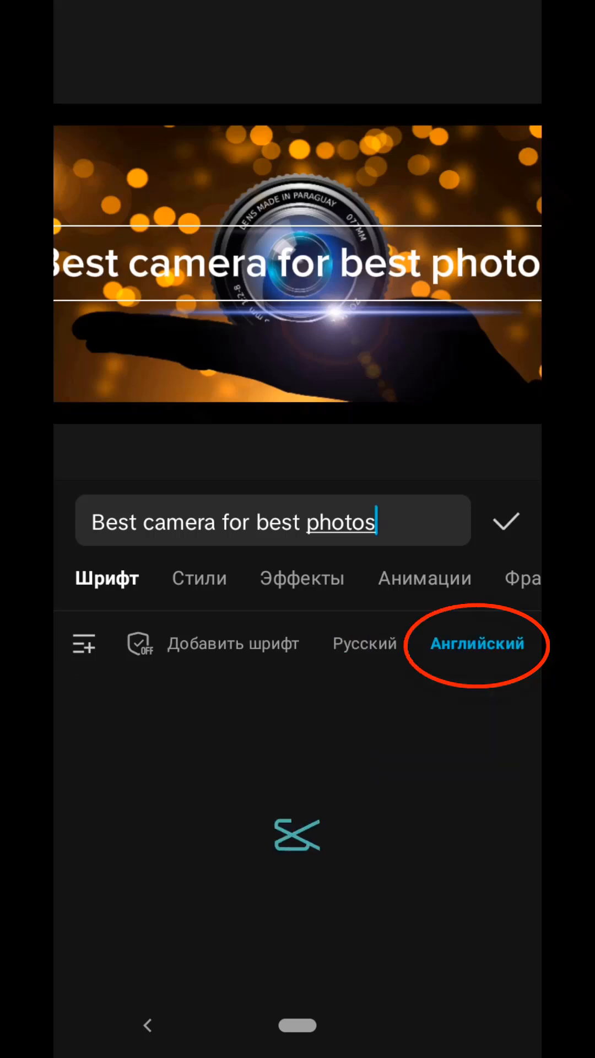
{"action": "left_click", "coordinate": [477, 643]}
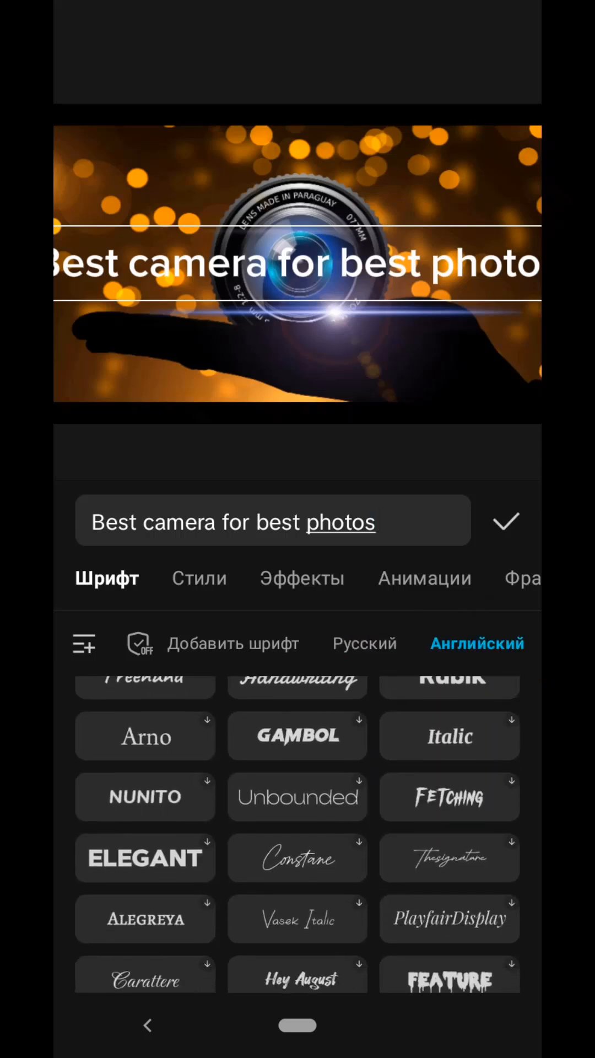
{"action": "scroll", "scroll_direction": "down", "scroll_amount": 3}
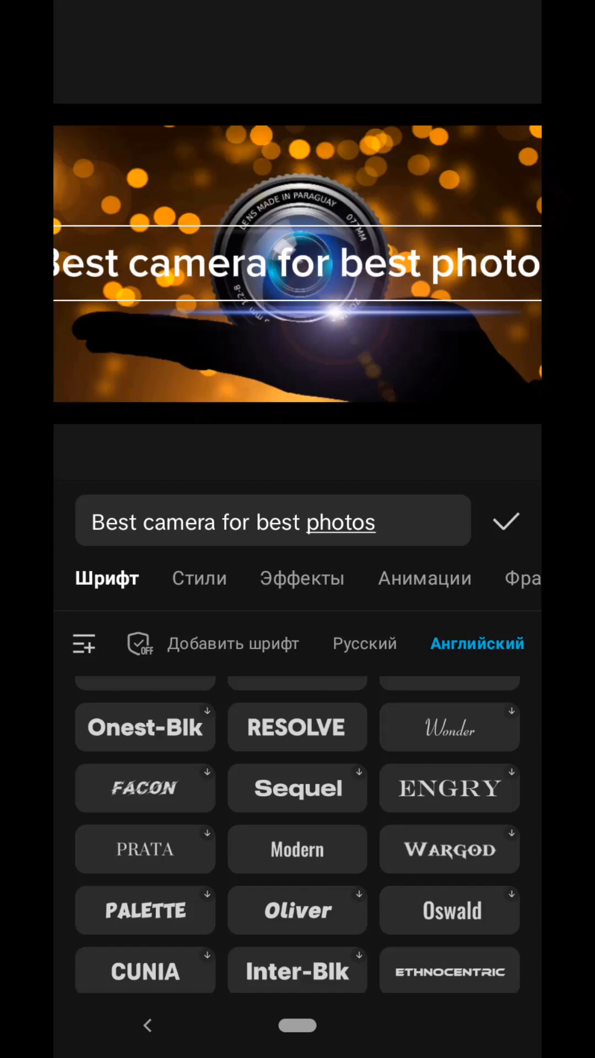
{"action": "left_click", "coordinate": [144, 771]}
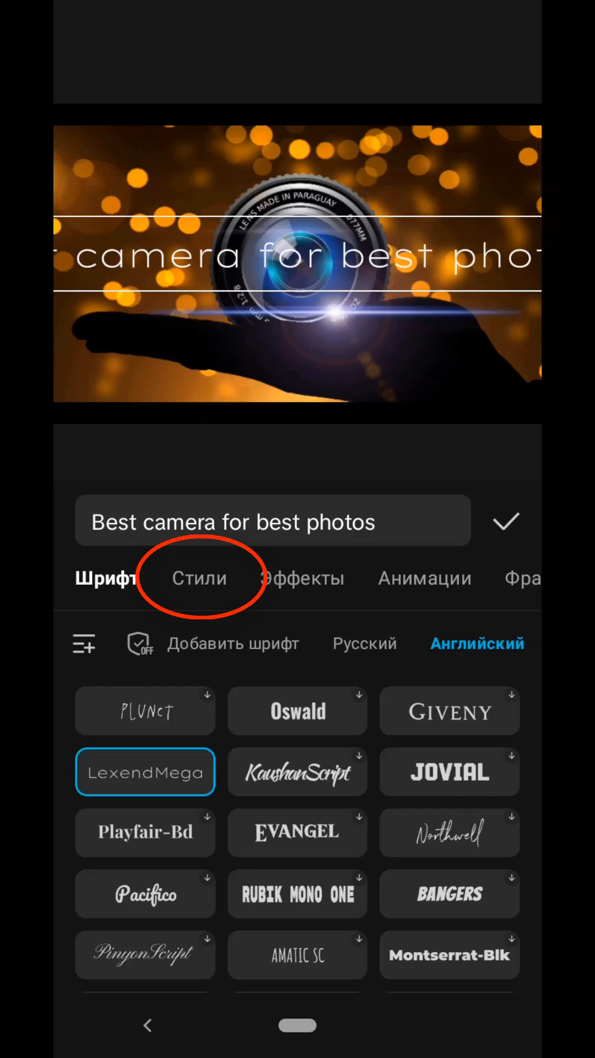
Bend the caption into a full circle with the Кривая ABCDE preset and confirm it.
{"action": "left_click", "coordinate": [198, 577]}
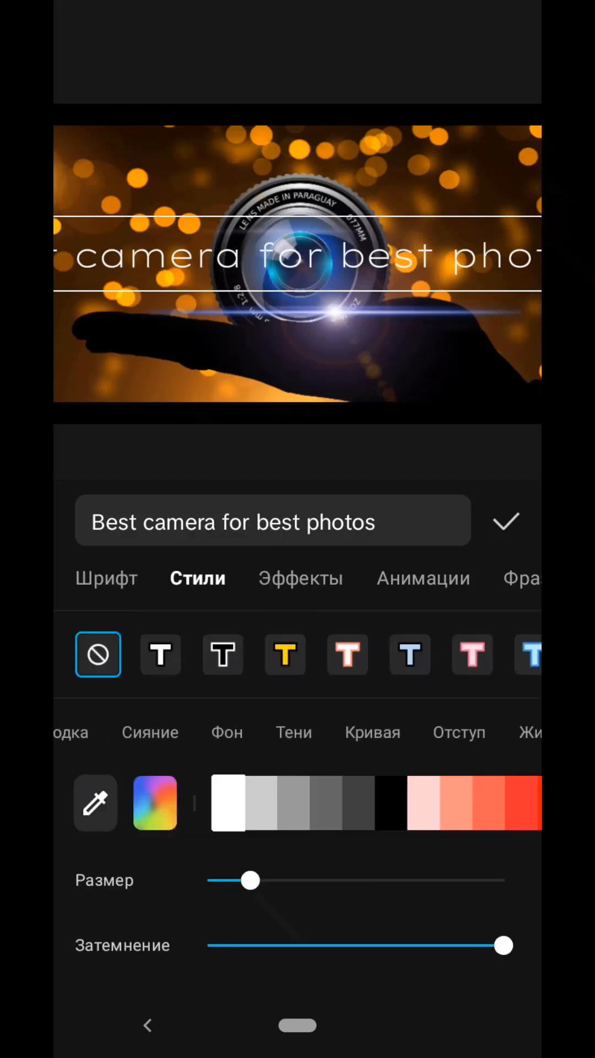
{"action": "left_click", "coordinate": [348, 655]}
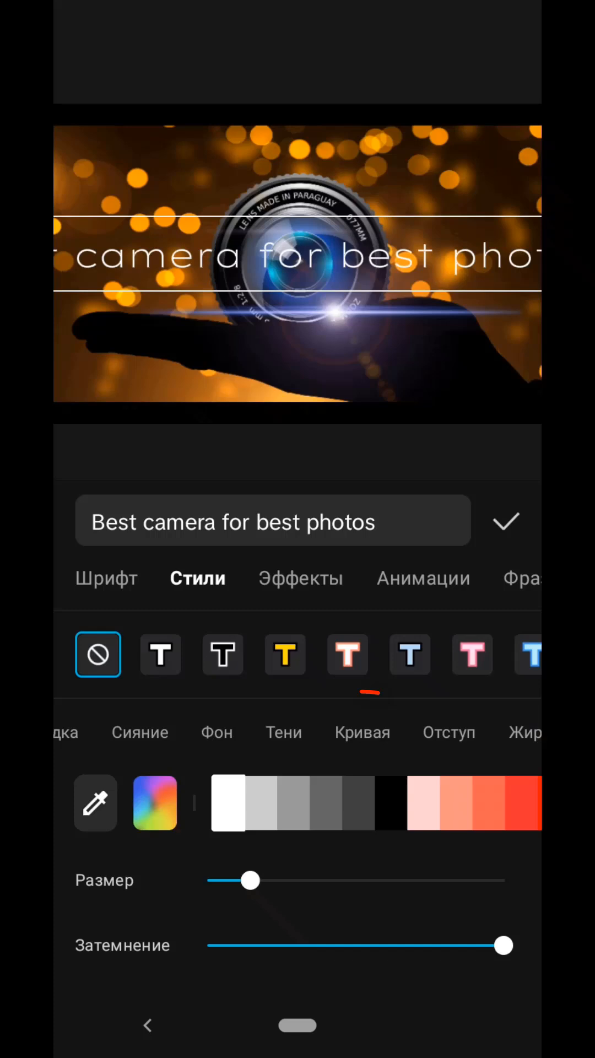
{"action": "left_click", "coordinate": [362, 732]}
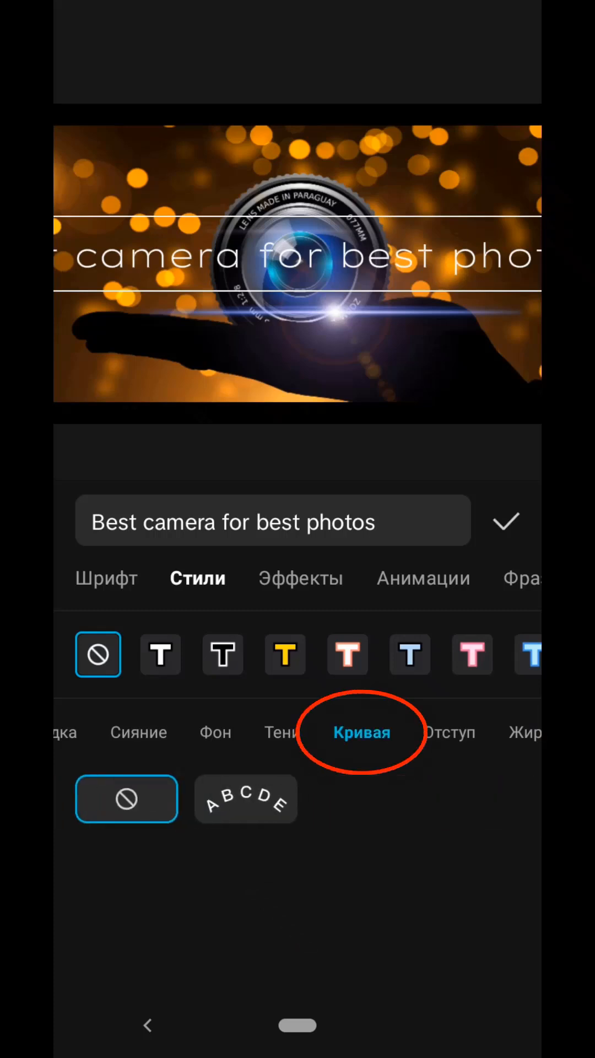
{"action": "left_click", "coordinate": [244, 798]}
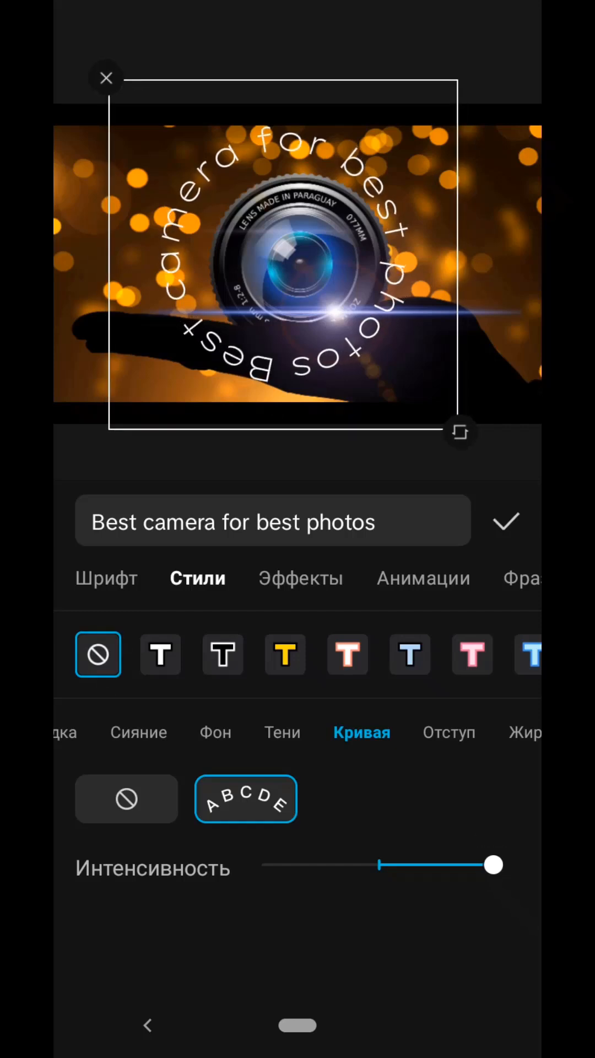
{"action": "left_click", "coordinate": [506, 521]}
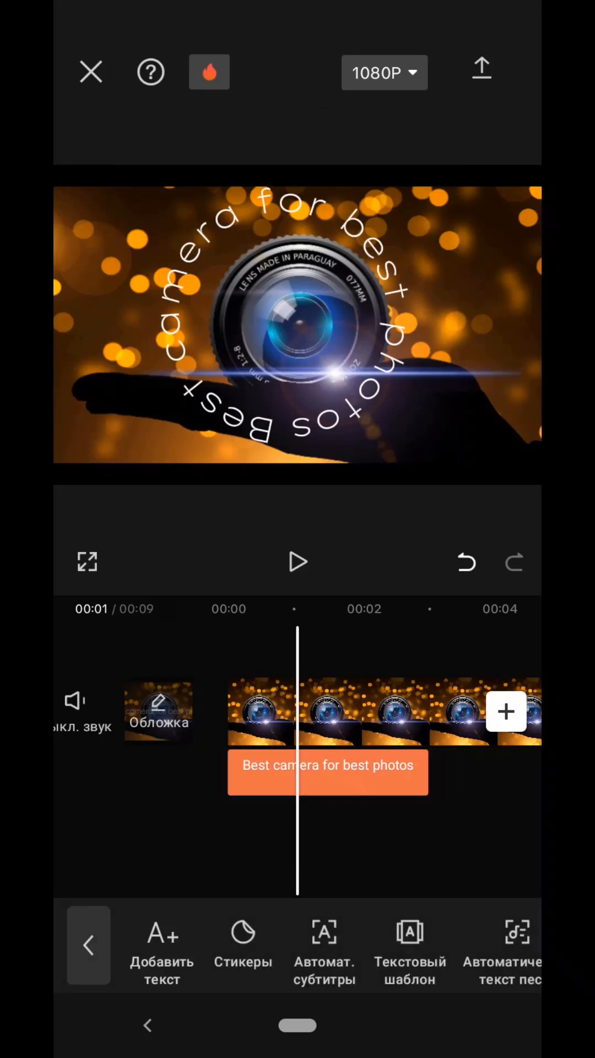
Show the Капитализация letter-case options for the caption clip.
{"action": "left_click", "coordinate": [328, 773]}
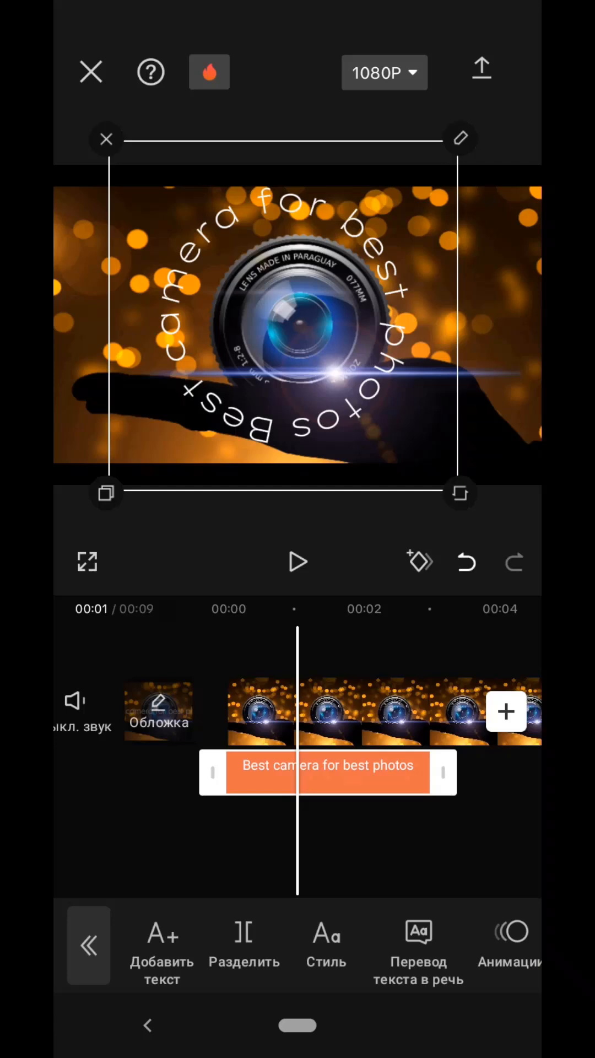
{"action": "left_click", "coordinate": [326, 948]}
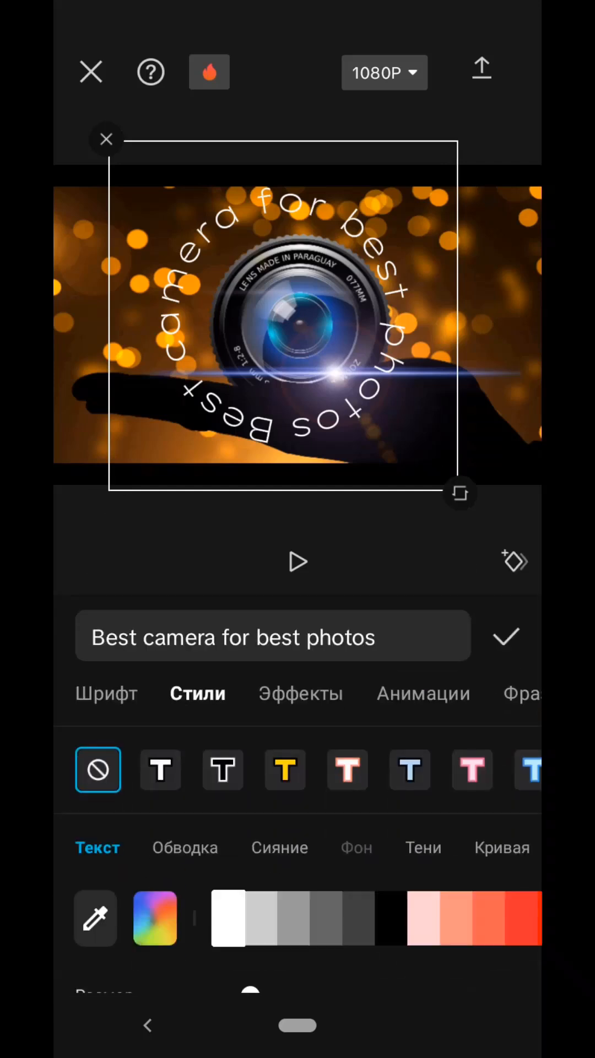
{"action": "scroll", "scroll_direction": "left", "scroll_amount": 3}
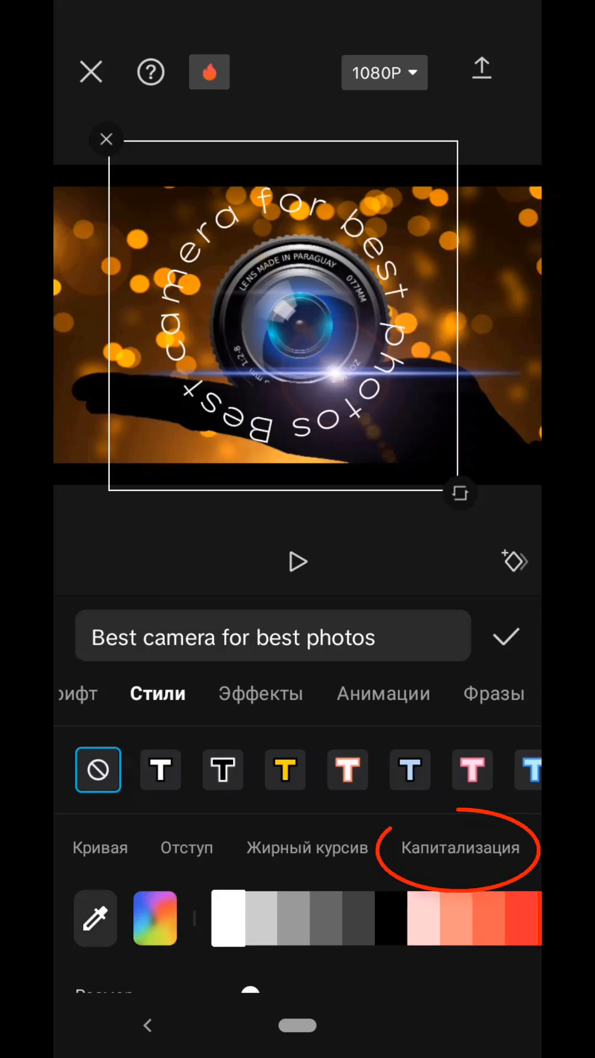
{"action": "left_click", "coordinate": [459, 848]}
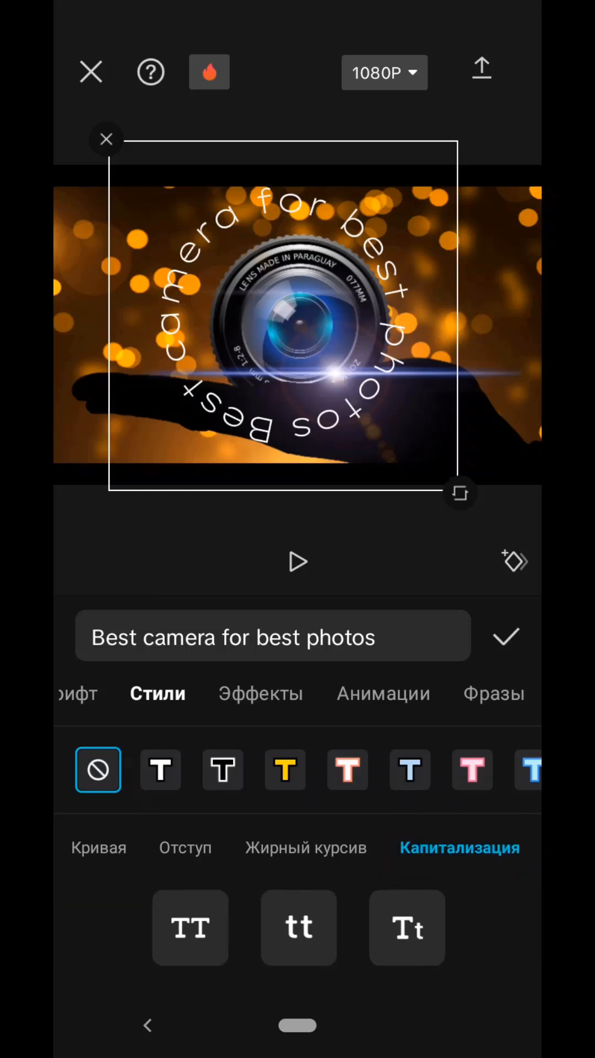
After trying tt and Tt, set the caption to all capitals (TT) and confirm.
{"action": "left_click", "coordinate": [190, 929]}
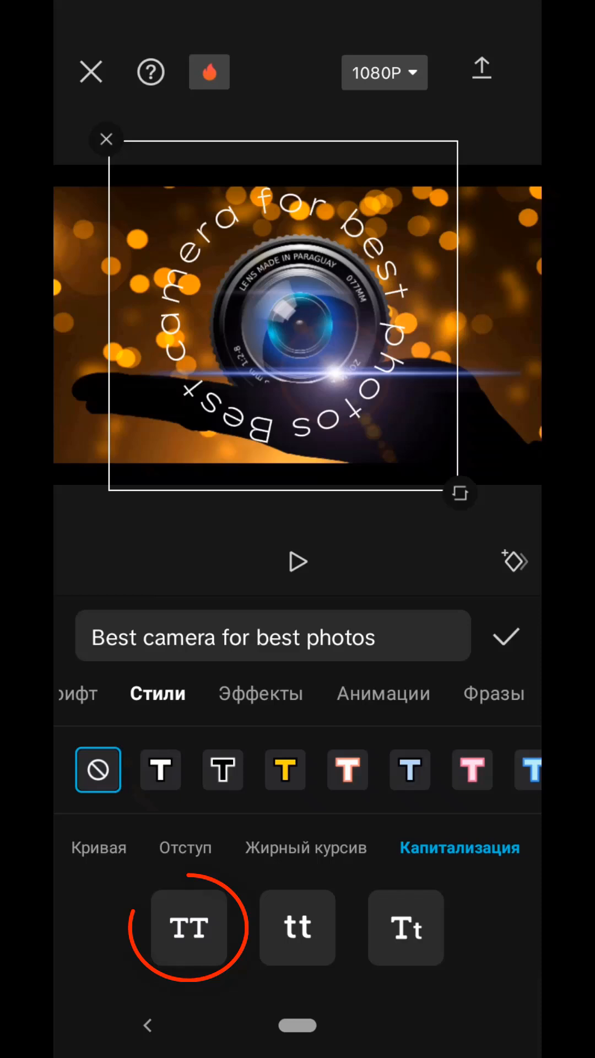
{"action": "left_click", "coordinate": [188, 927]}
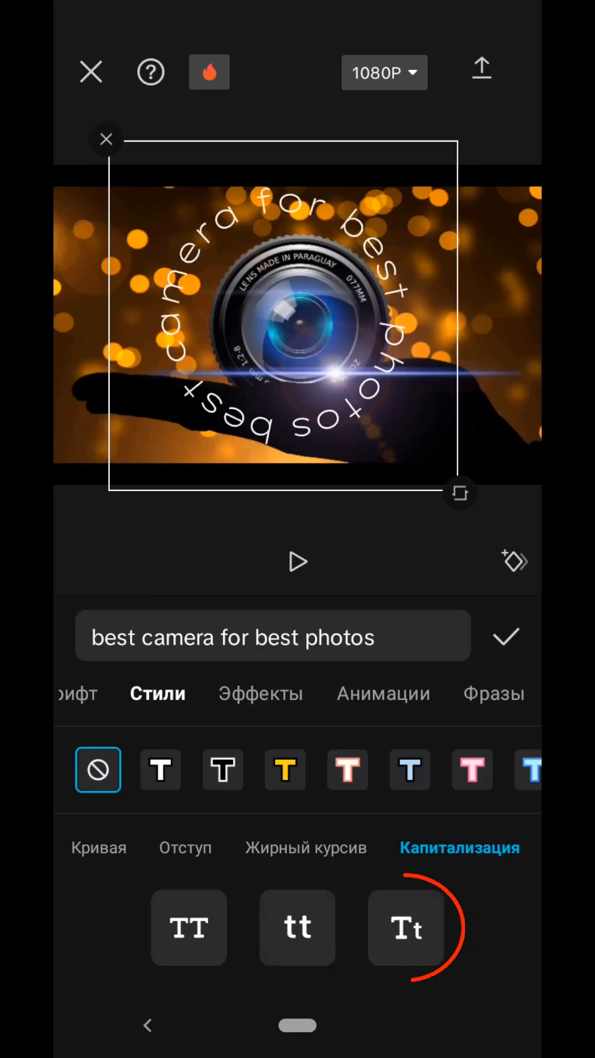
{"action": "left_click", "coordinate": [406, 928]}
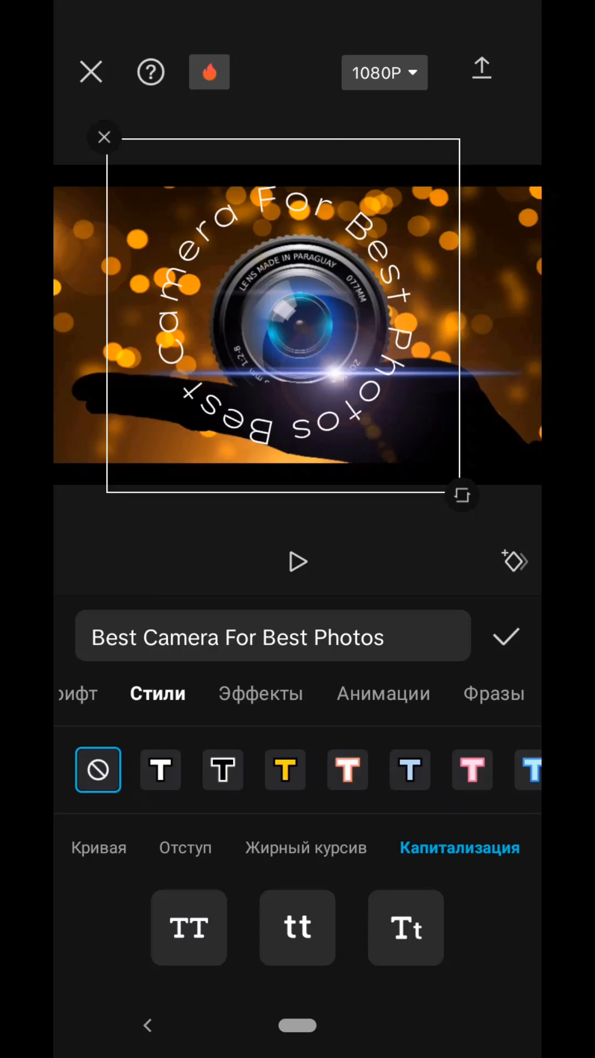
{"action": "left_click", "coordinate": [189, 927]}
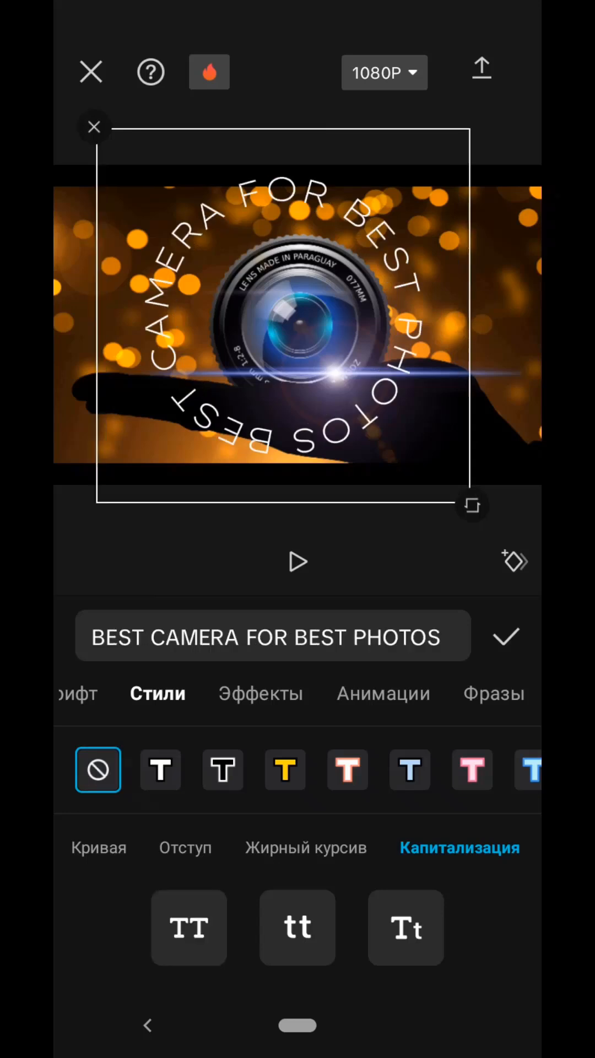
{"action": "left_click", "coordinate": [506, 636]}
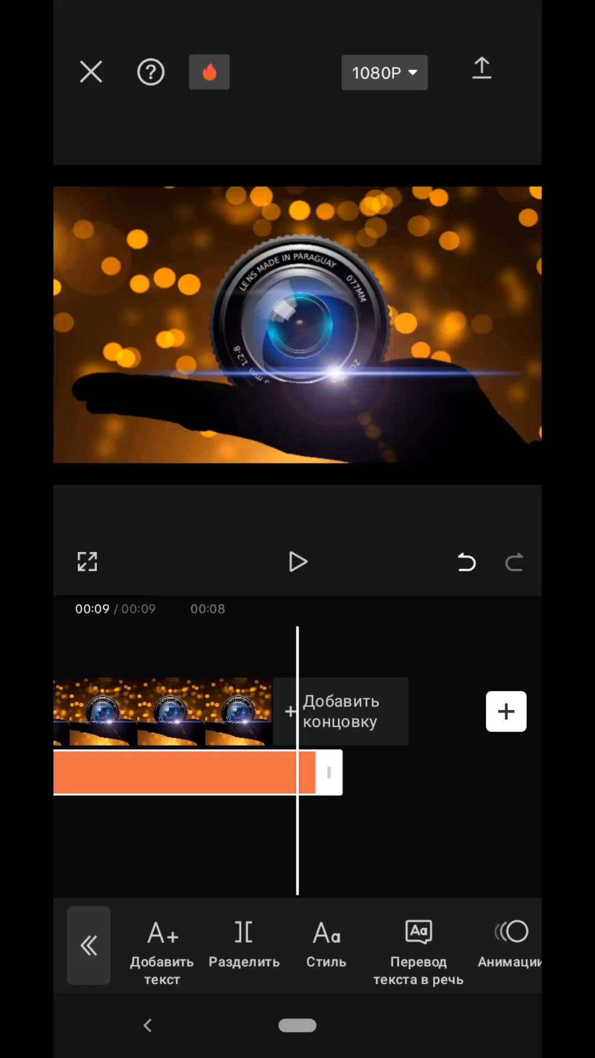
Show the Анимации entrance effects for the caption clip, none applied yet.
{"action": "left_click", "coordinate": [179, 772]}
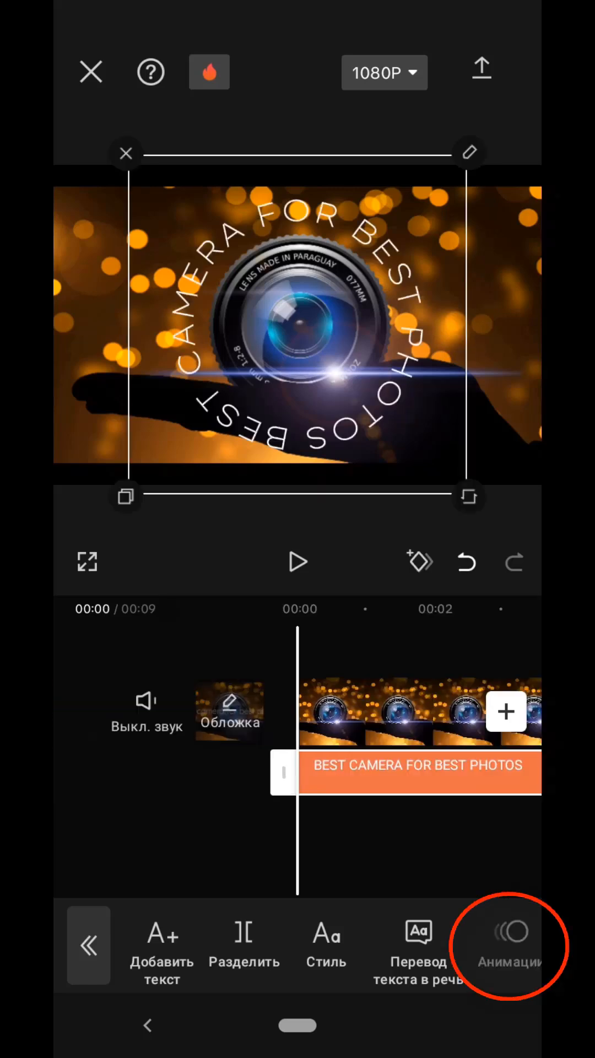
{"action": "left_click", "coordinate": [509, 945]}
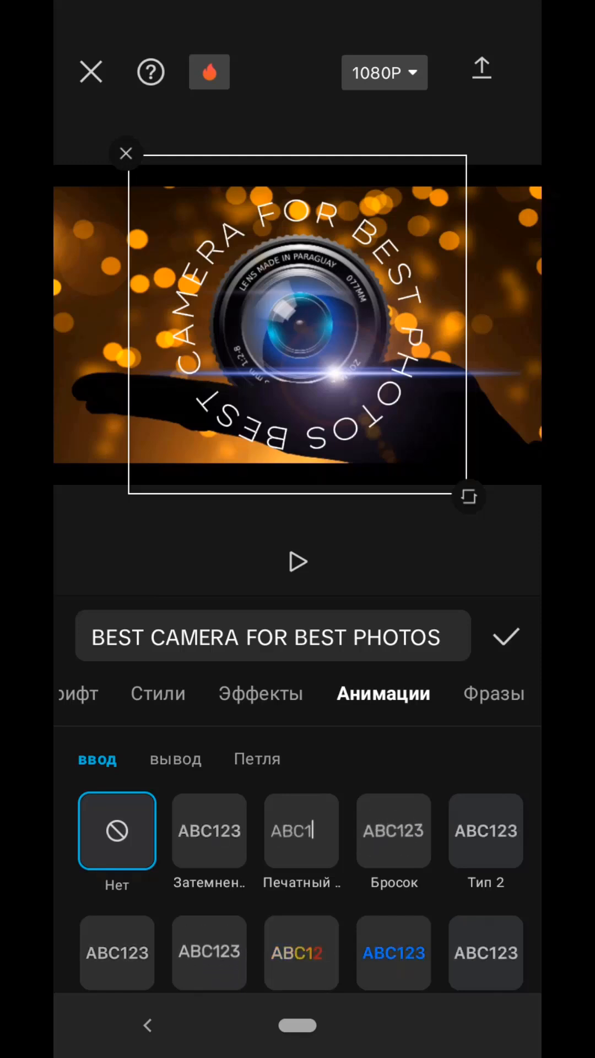
After previewing Тип 2, apply the Закручивание swirling entrance animation to the caption.
{"action": "left_click", "coordinate": [486, 830]}
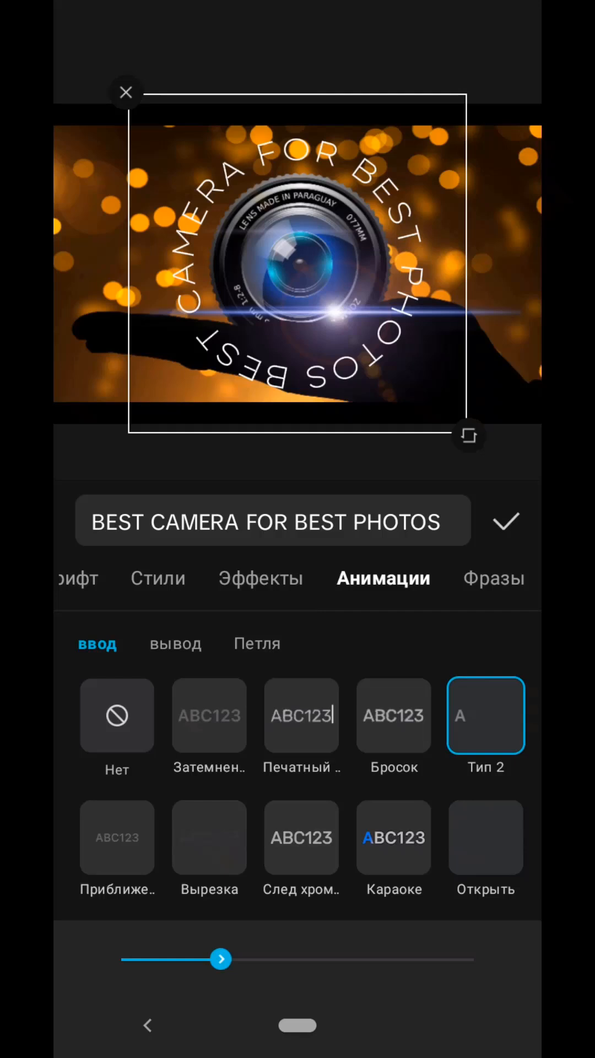
{"action": "scroll", "scroll_direction": "left", "scroll_amount": 3}
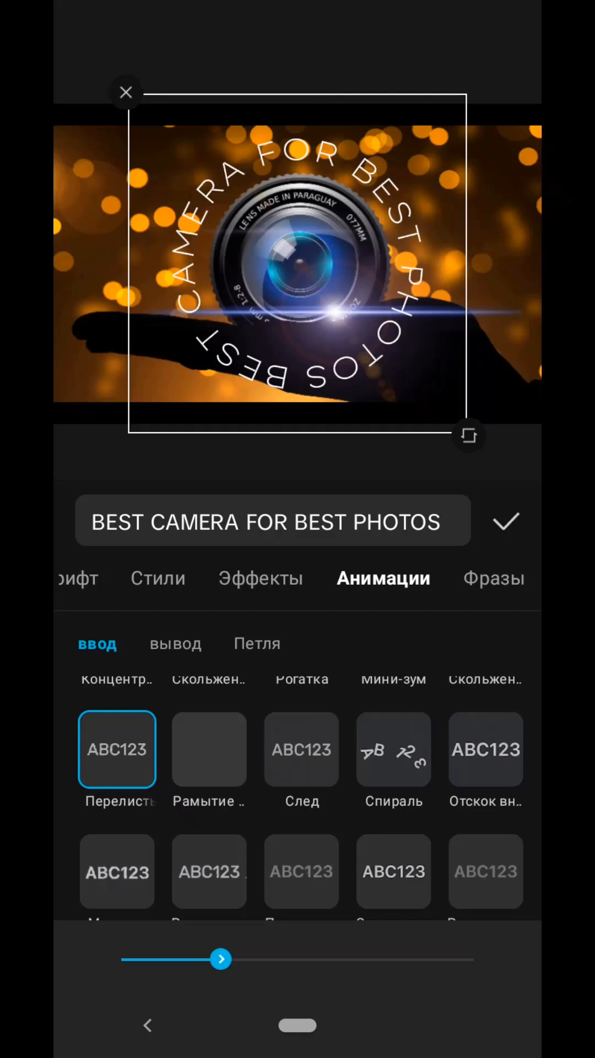
{"action": "scroll", "scroll_direction": "left", "scroll_amount": 3}
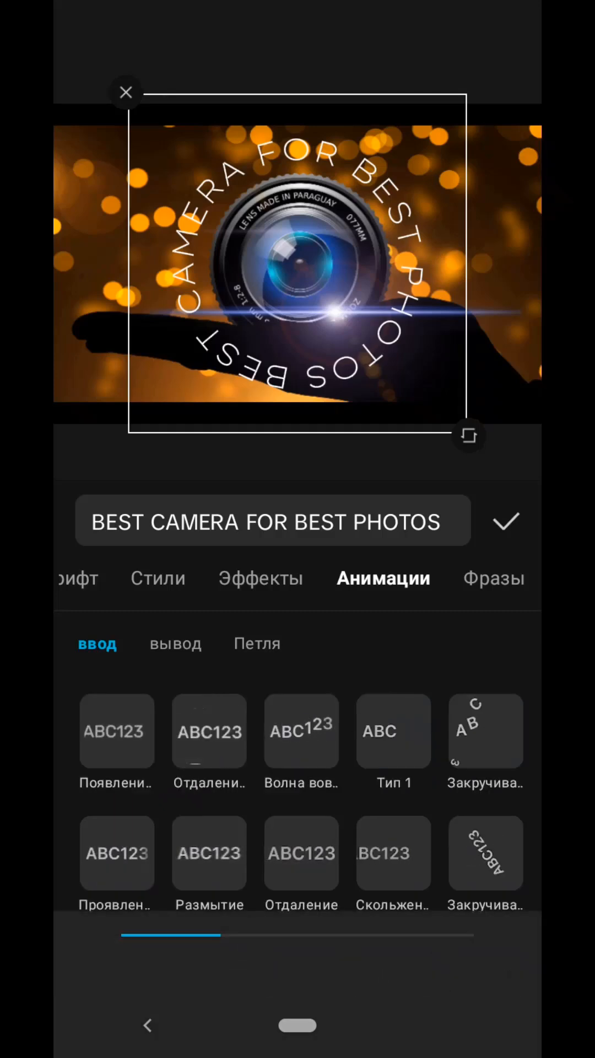
{"action": "left_click", "coordinate": [485, 854]}
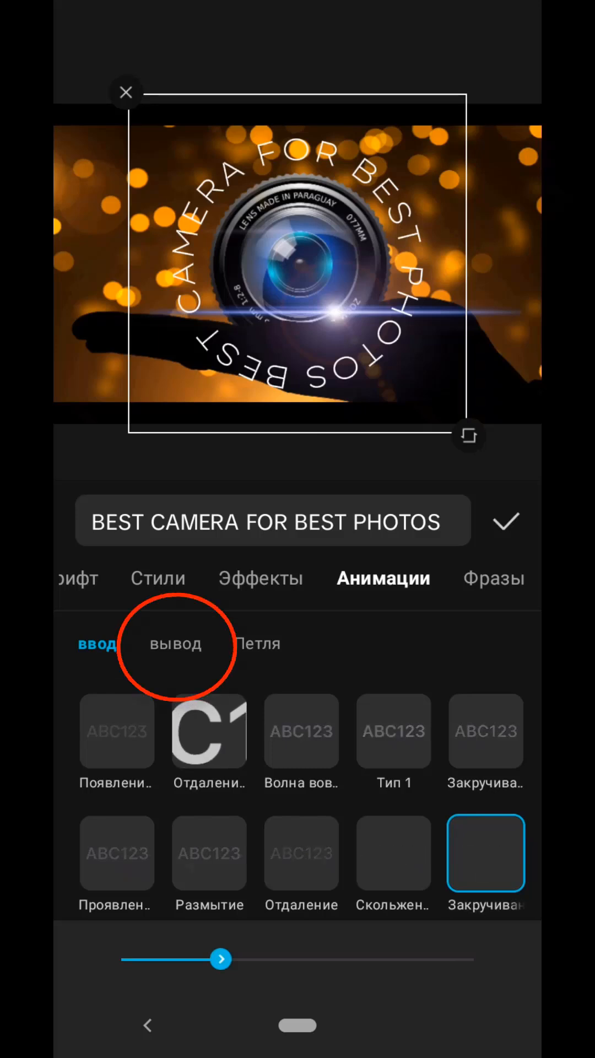
Under вывод, apply the Раскручивание unwinding exit animation at 2,5s.
{"action": "left_click", "coordinate": [176, 645]}
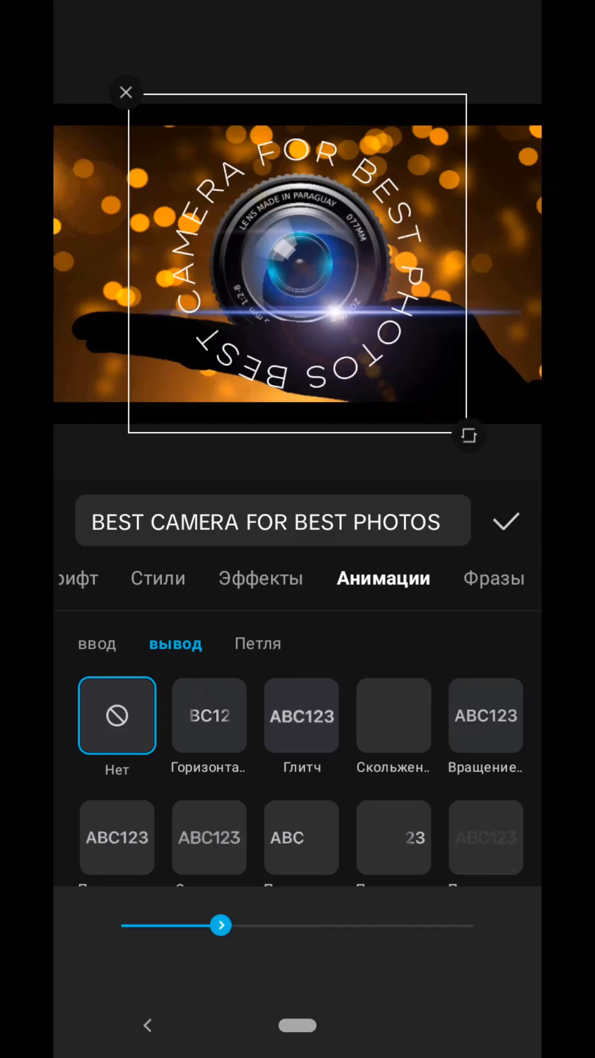
{"action": "scroll", "scroll_direction": "down", "scroll_amount": 3}
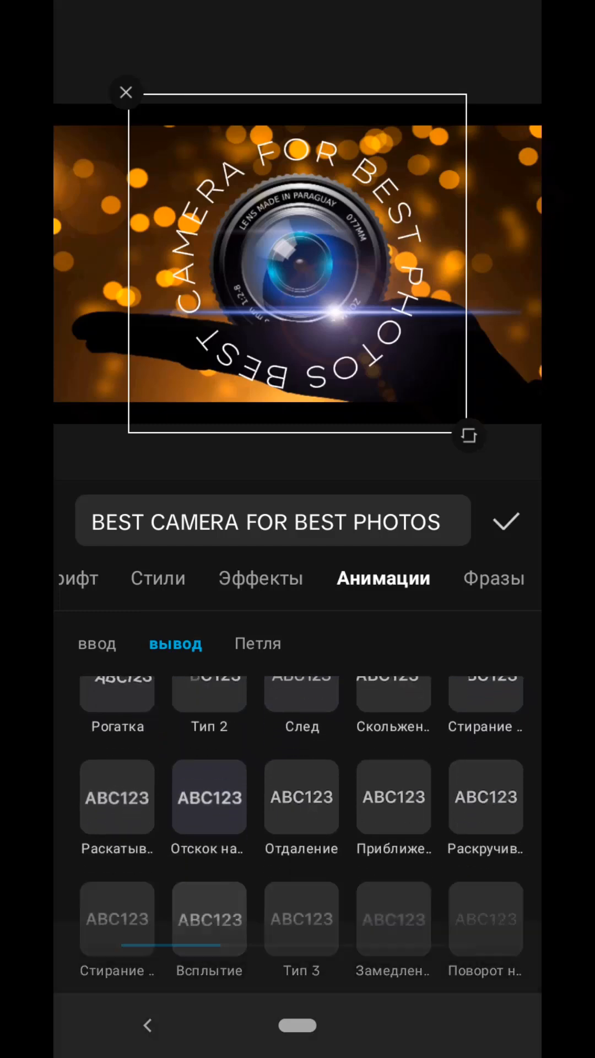
{"action": "left_click", "coordinate": [485, 798]}
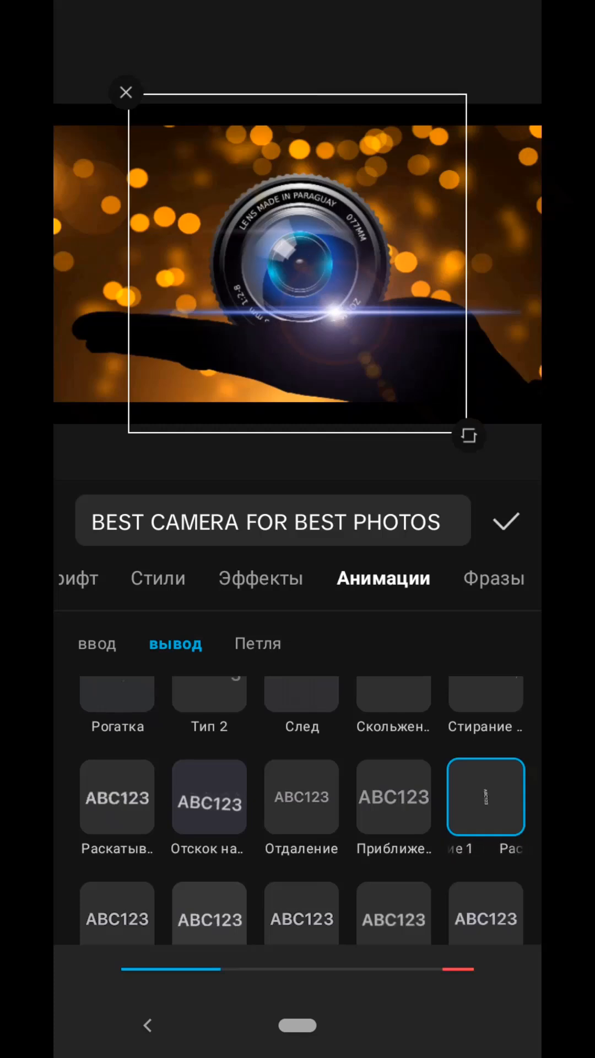
{"action": "left_click", "coordinate": [485, 798]}
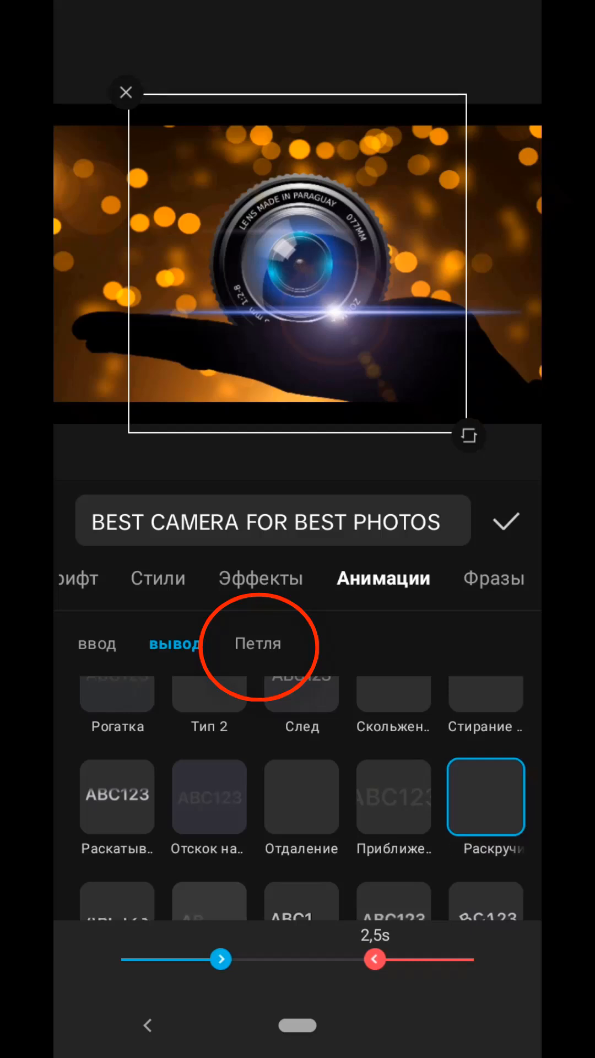
Add the Тряска 1 loop animation to the caption, confirm, and play the clip to preview it.
{"action": "left_click", "coordinate": [257, 643]}
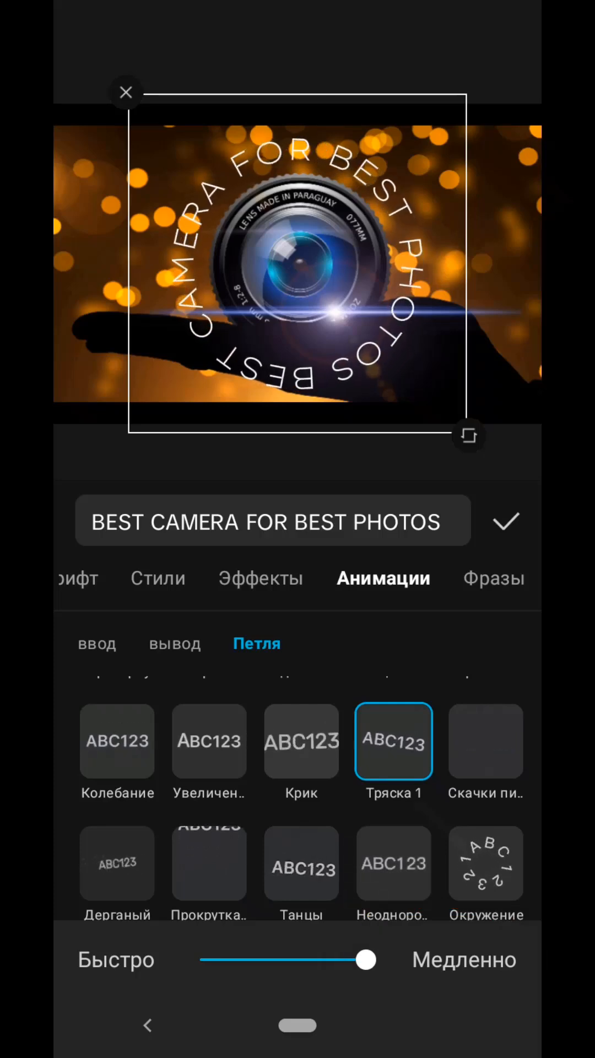
{"action": "left_click", "coordinate": [506, 520]}
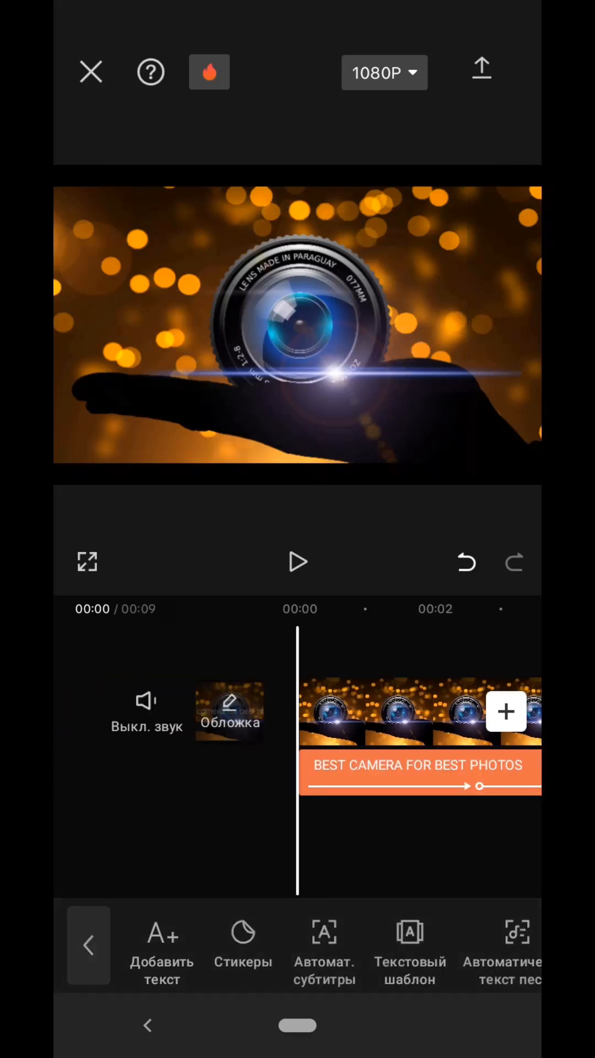
{"action": "left_click", "coordinate": [298, 561]}
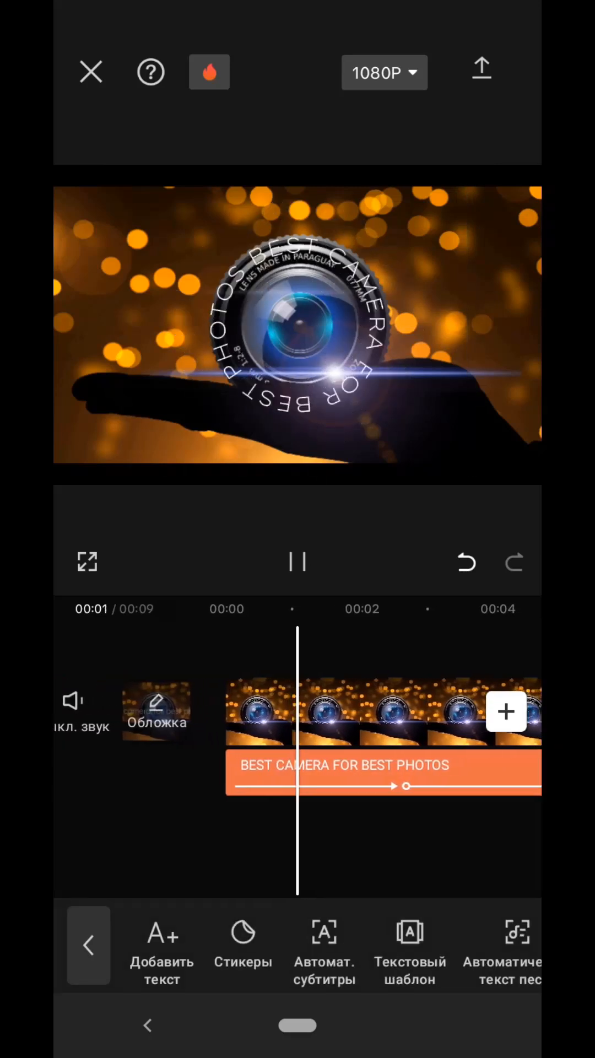